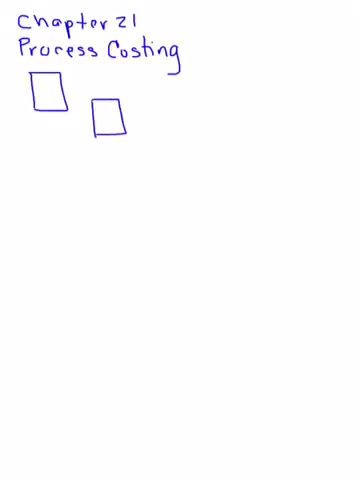
Sketch a third and fourth work-in-process box to the right of the existing chain
left_click_drag(160, 100, 184, 136)
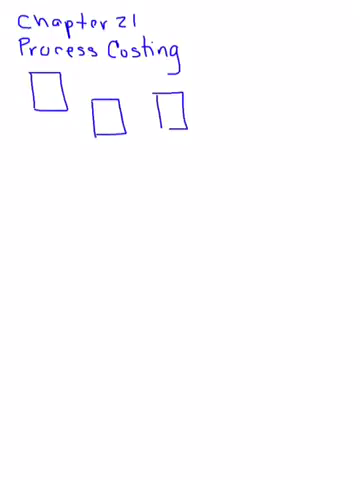
left_click_drag(210, 96, 240, 130)
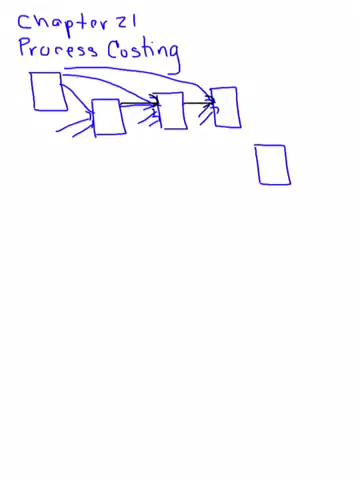
Draw an arrow from the fourth box down to the finished goods box and label it FG
left_click_drag(224, 120, 258, 160)
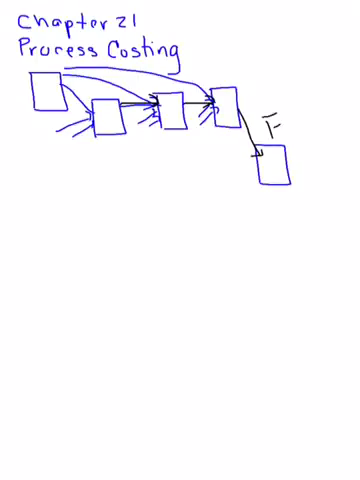
type("G")
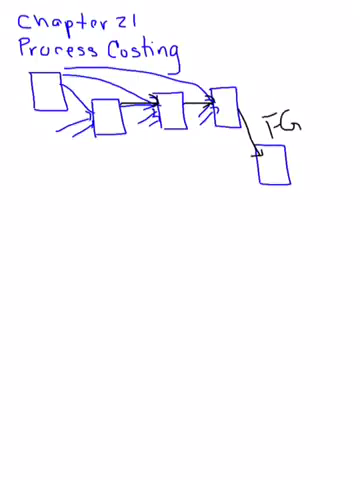